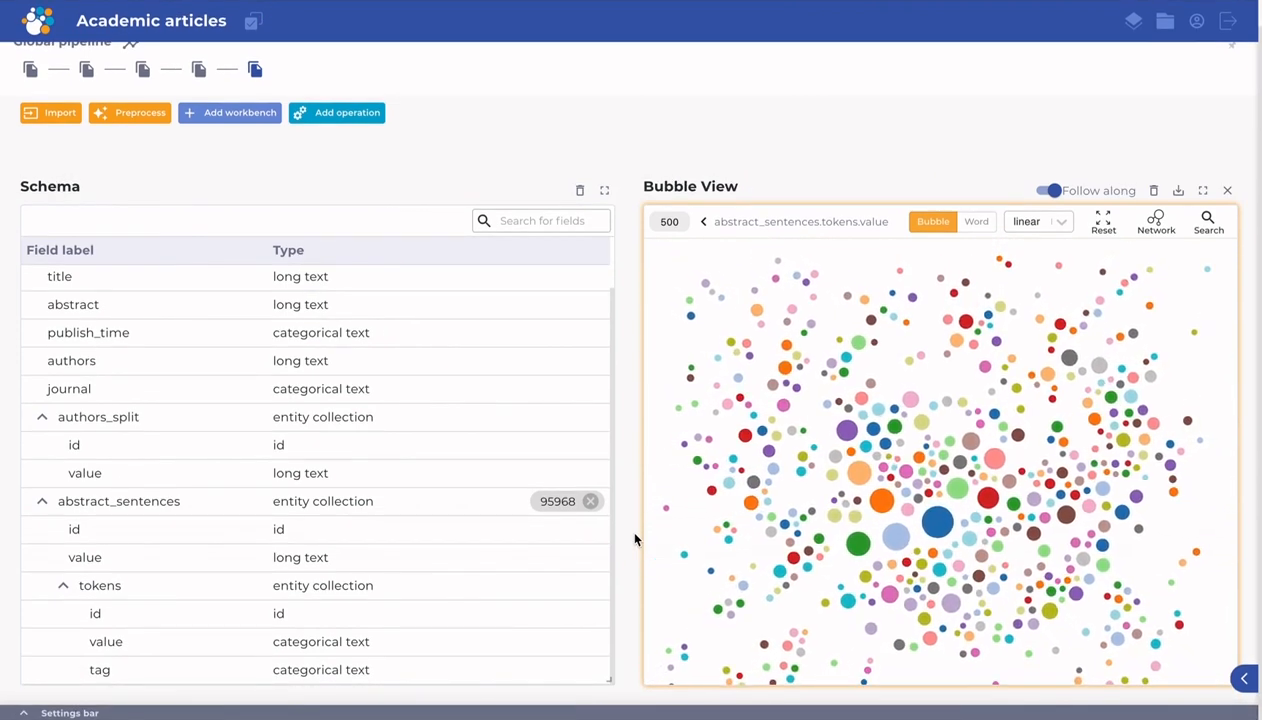
{"action": "mouse_move", "coordinate": [900, 536]}
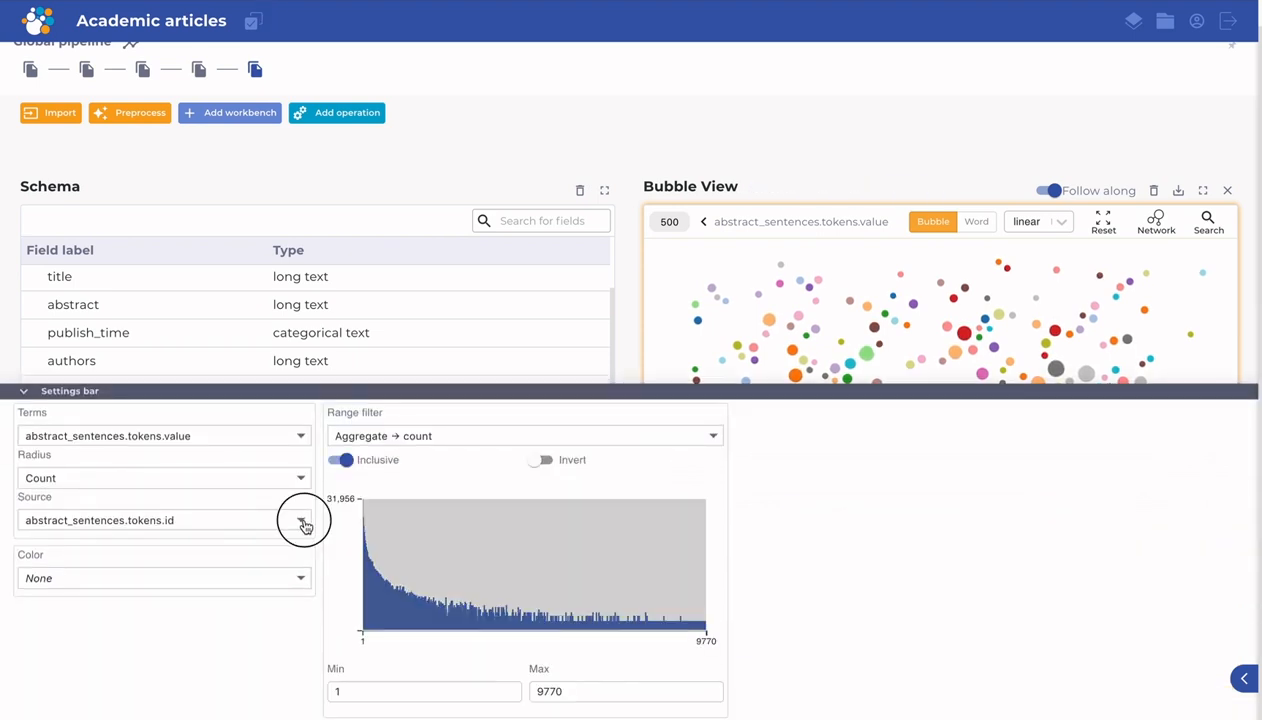
Step: Inspect the Source and Radius aggregation options, leave them unchanged, and collapse the Settings bar
{"action": "left_click", "coordinate": [304, 520]}
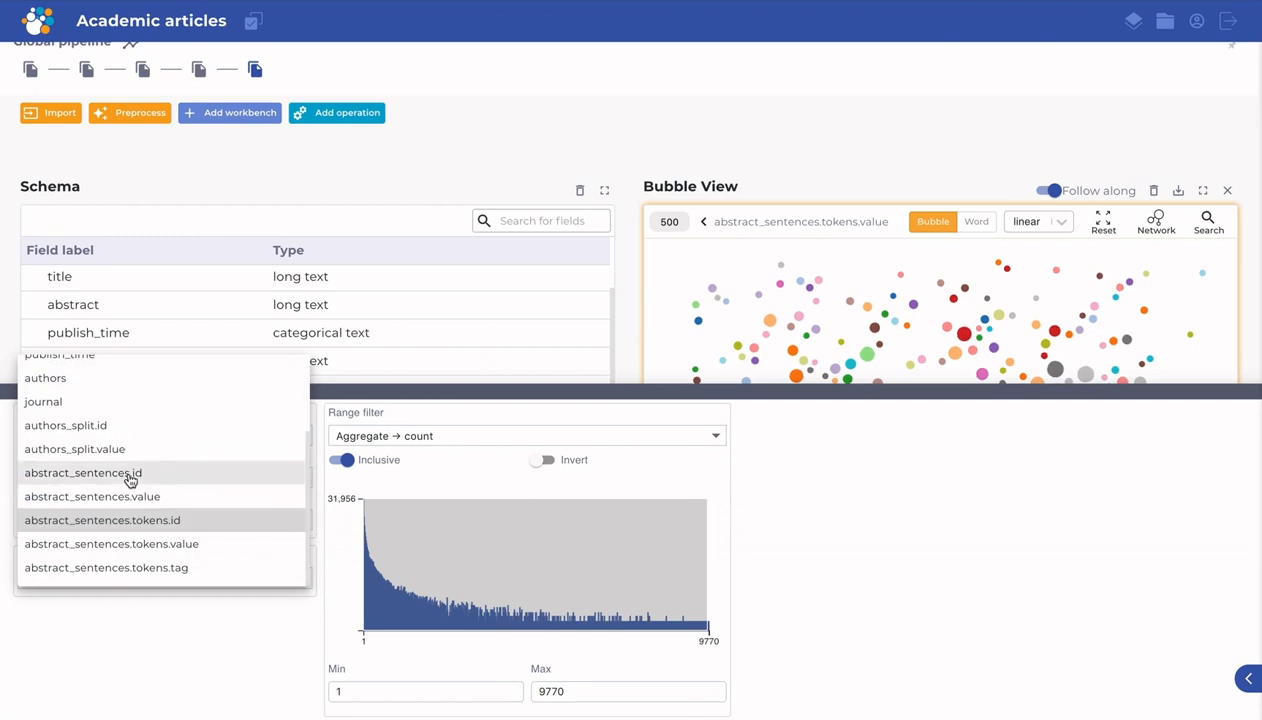
{"action": "mouse_move", "coordinate": [68, 378]}
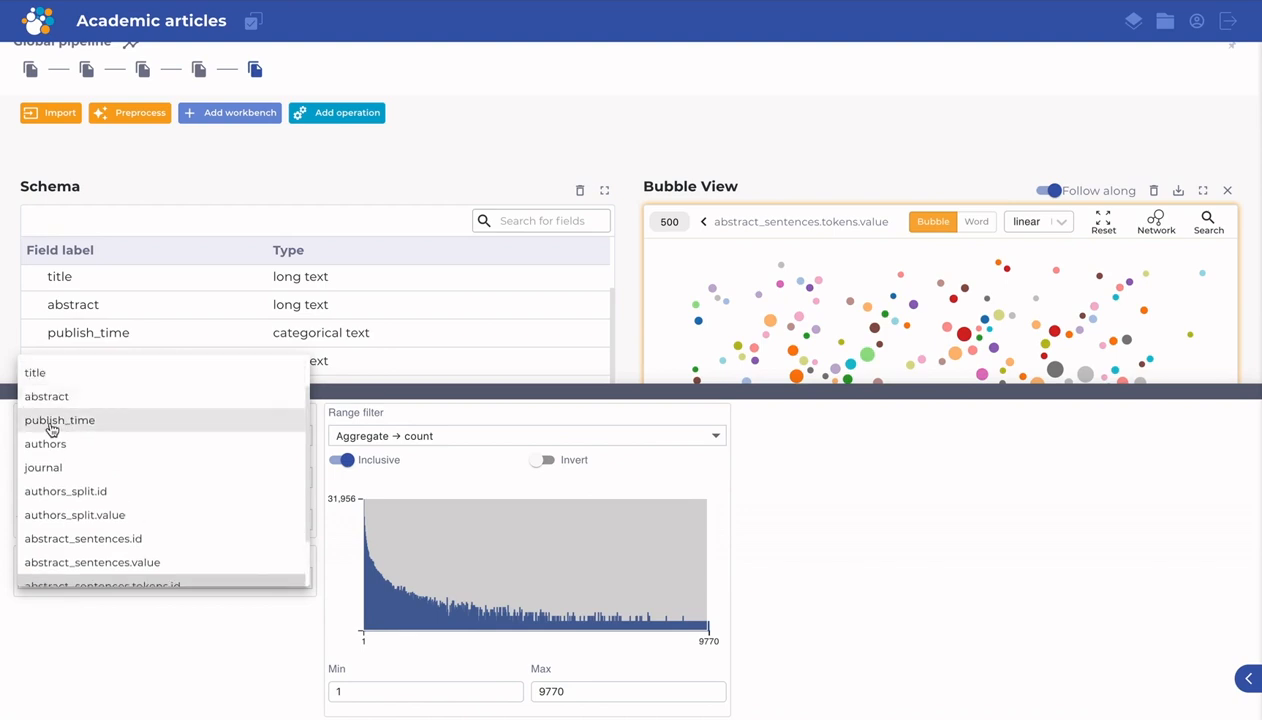
{"action": "mouse_move", "coordinate": [76, 428]}
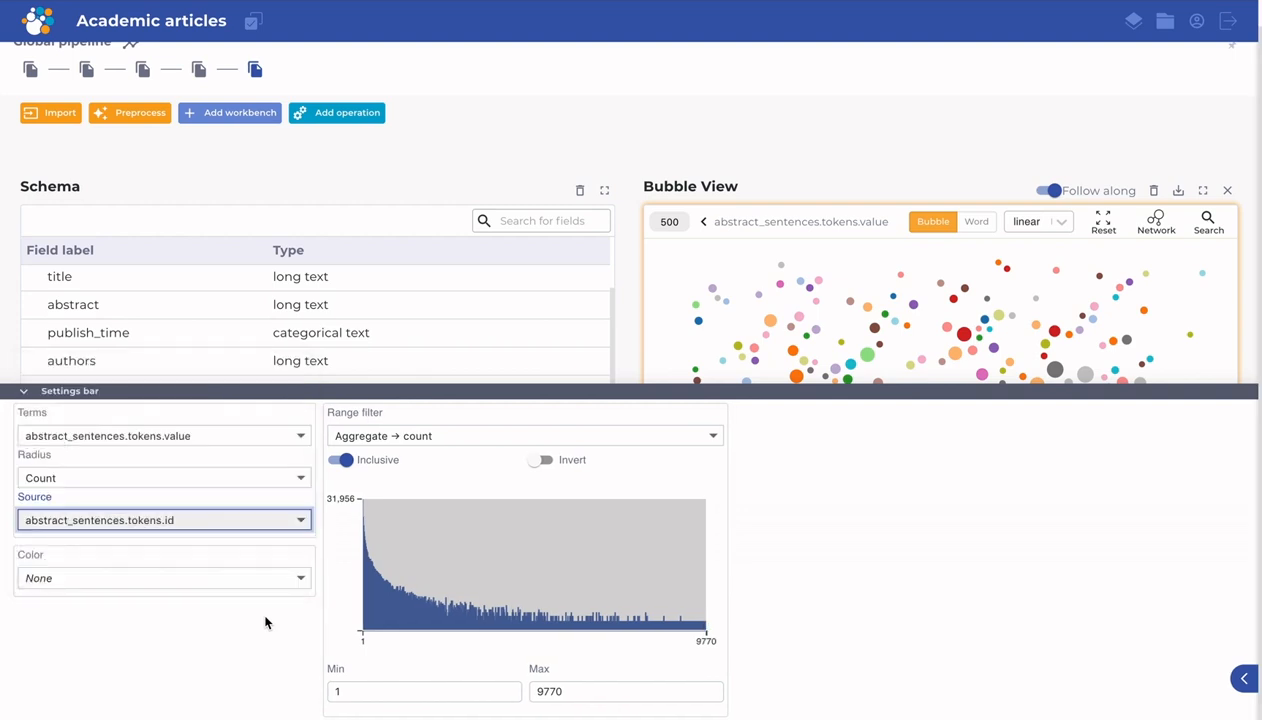
{"action": "left_click", "coordinate": [160, 476]}
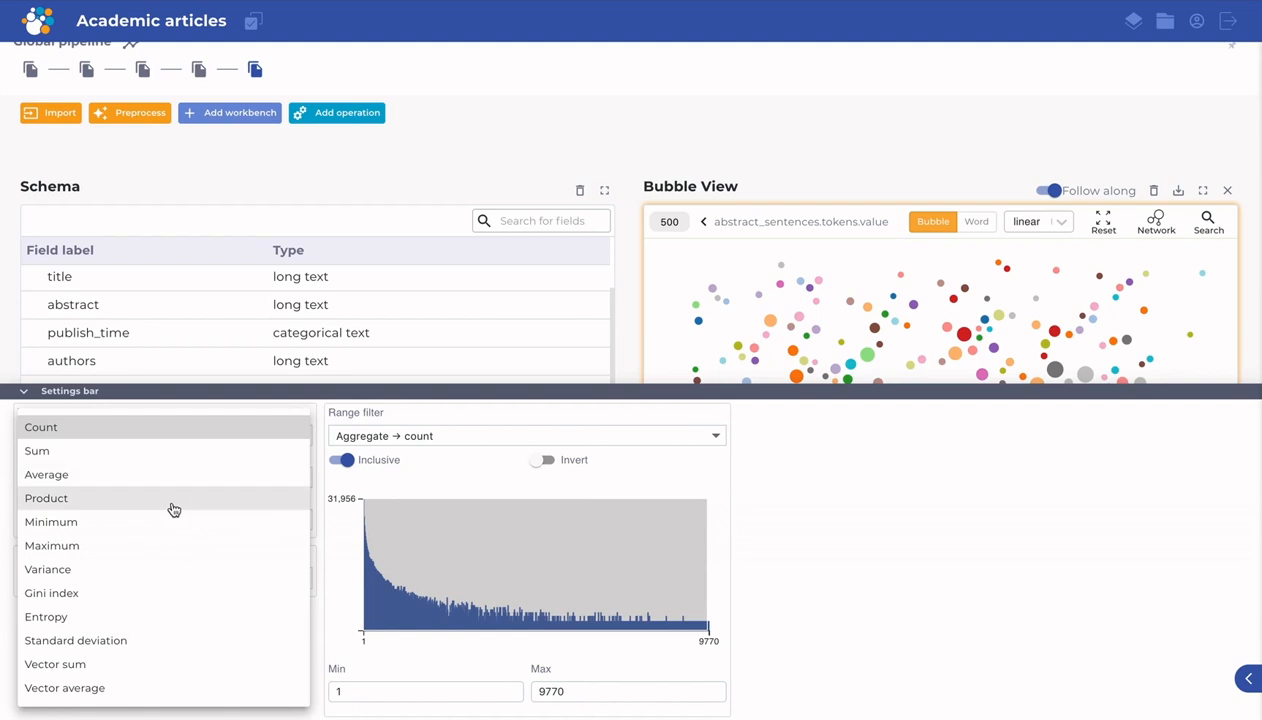
{"action": "left_click", "coordinate": [40, 428]}
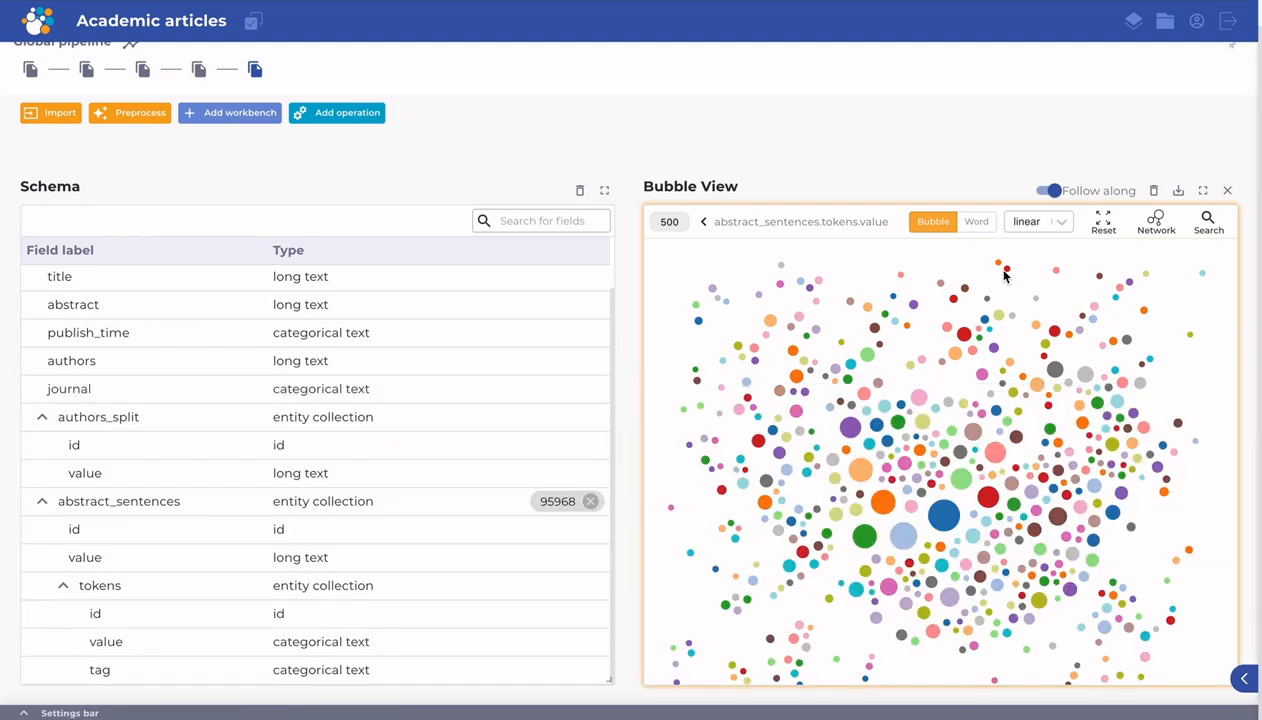
Step: Set the bubble size scale to sqrt, then to square
{"action": "left_click", "coordinate": [1038, 220]}
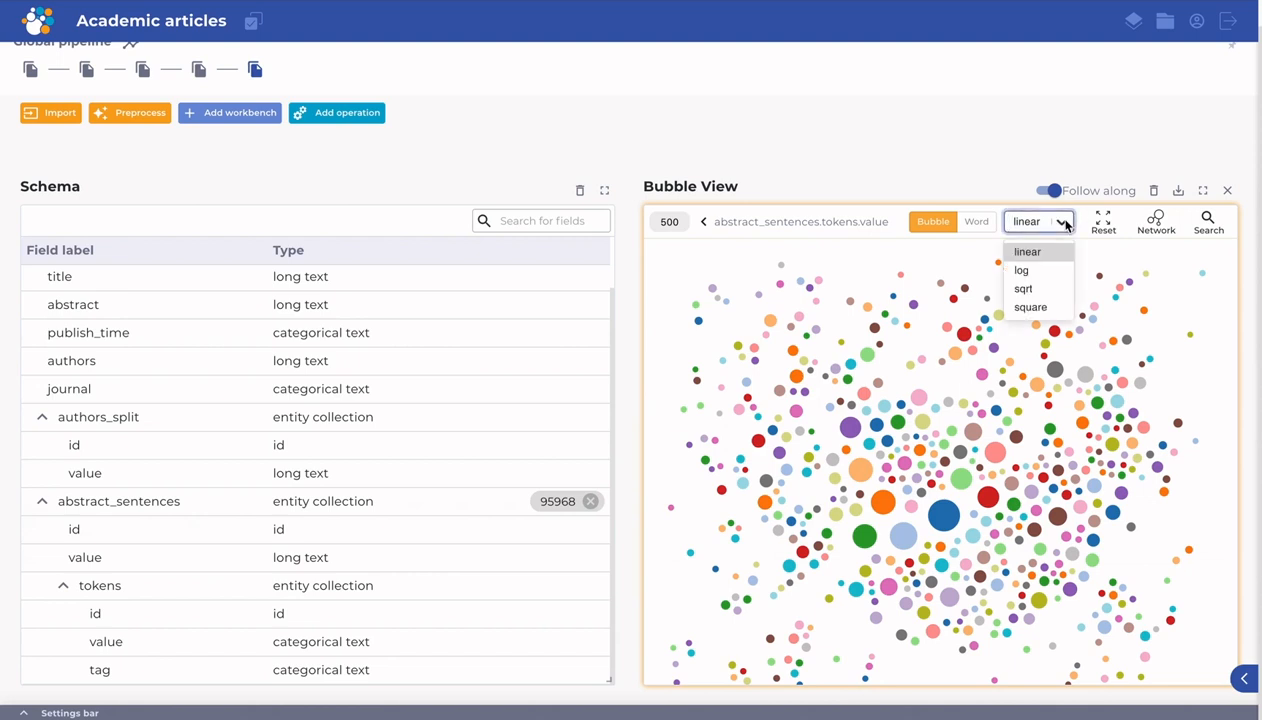
{"action": "left_click", "coordinate": [1024, 288]}
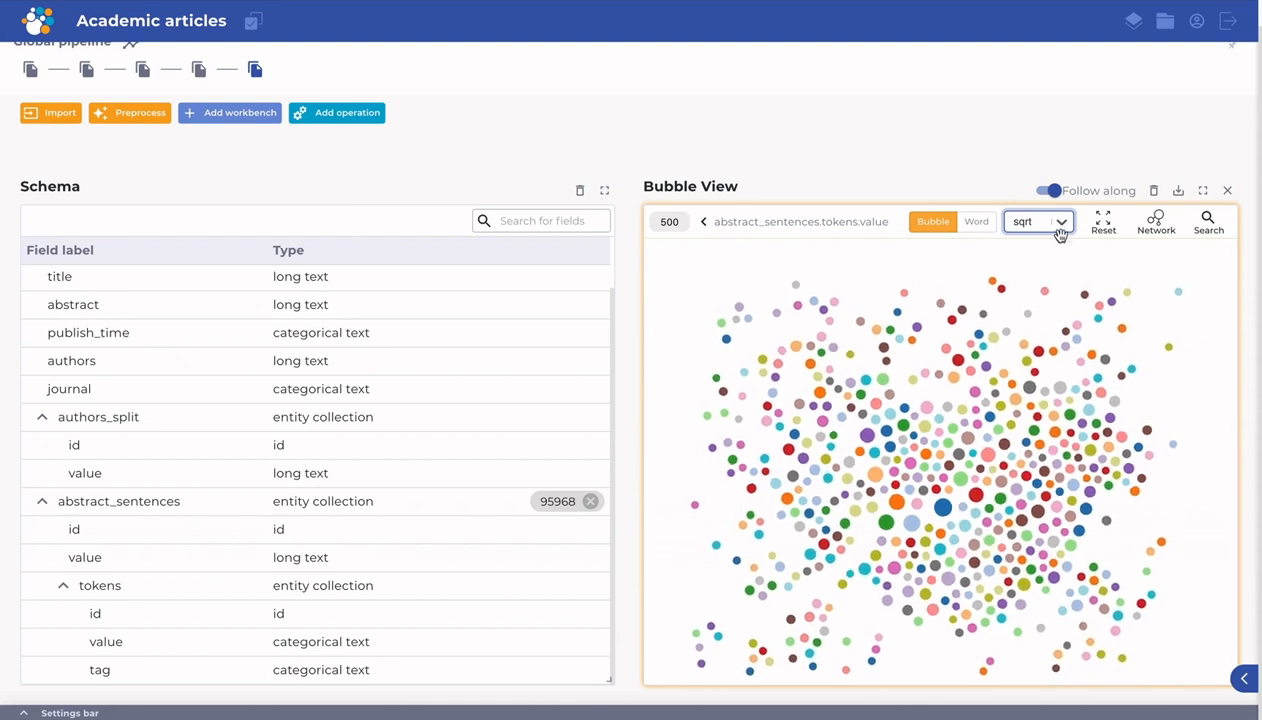
{"action": "left_click", "coordinate": [1038, 220]}
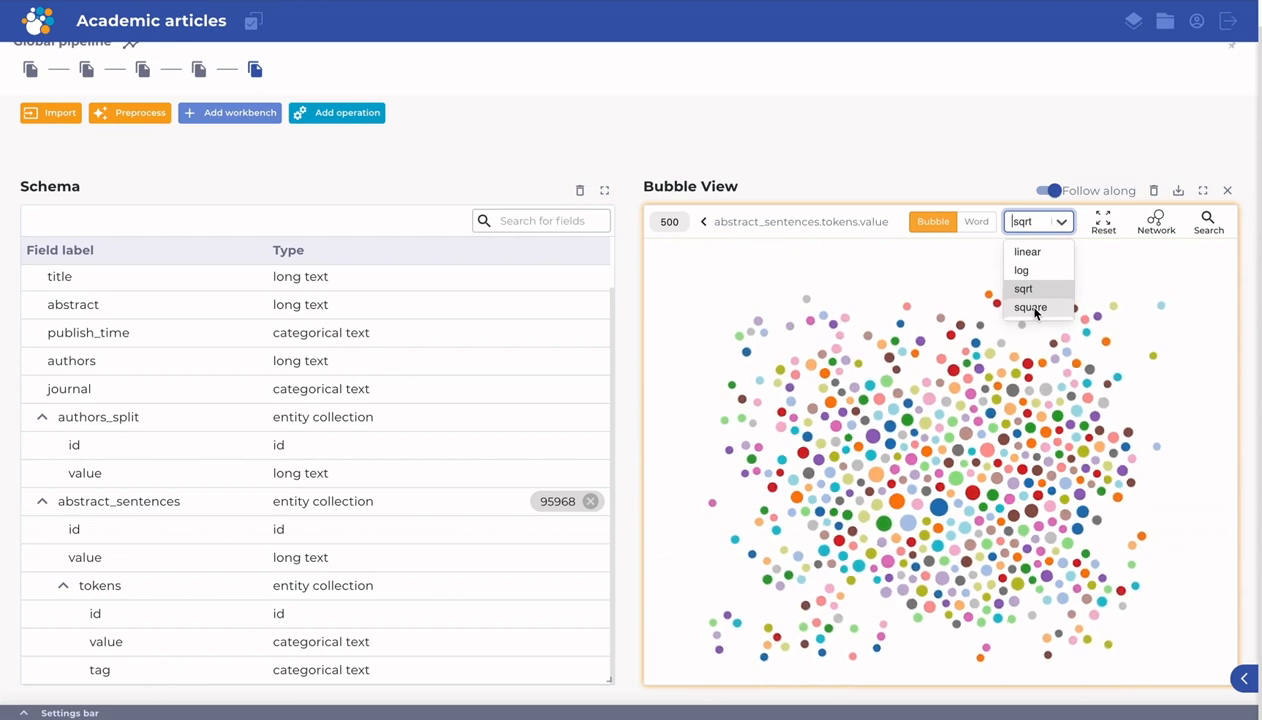
{"action": "left_click", "coordinate": [1030, 308]}
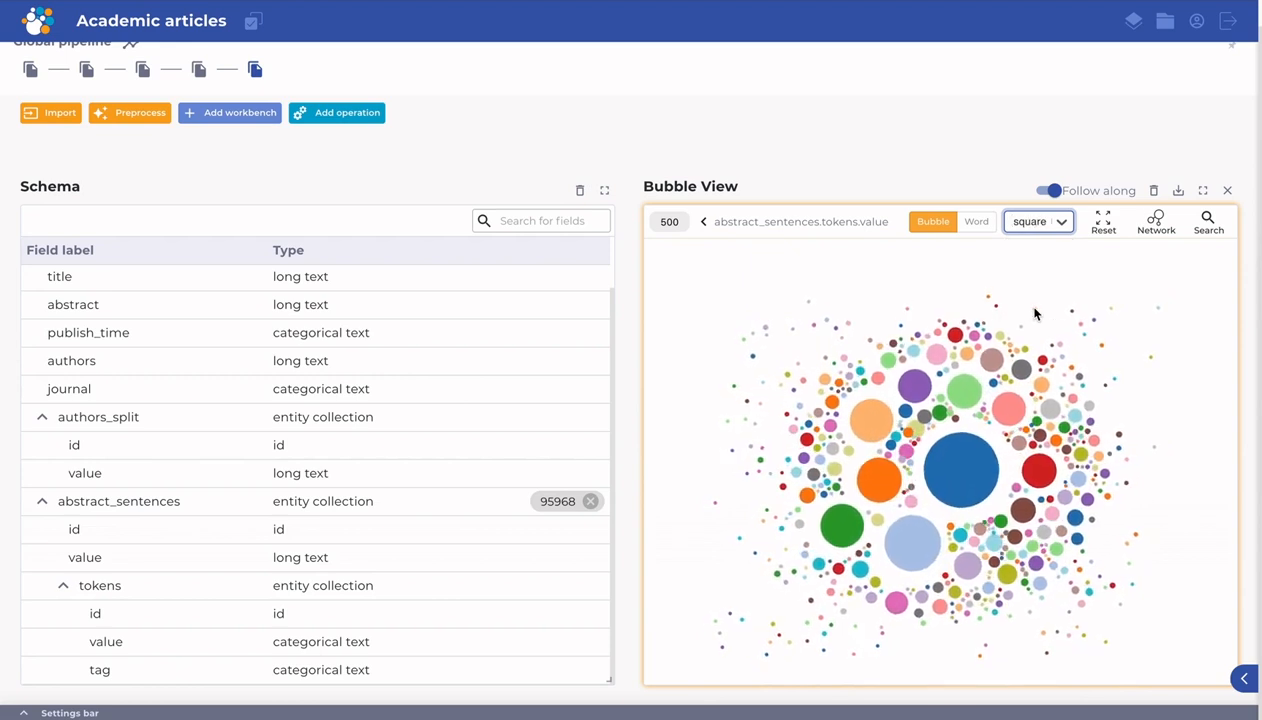
{"action": "mouse_move", "coordinate": [1036, 312]}
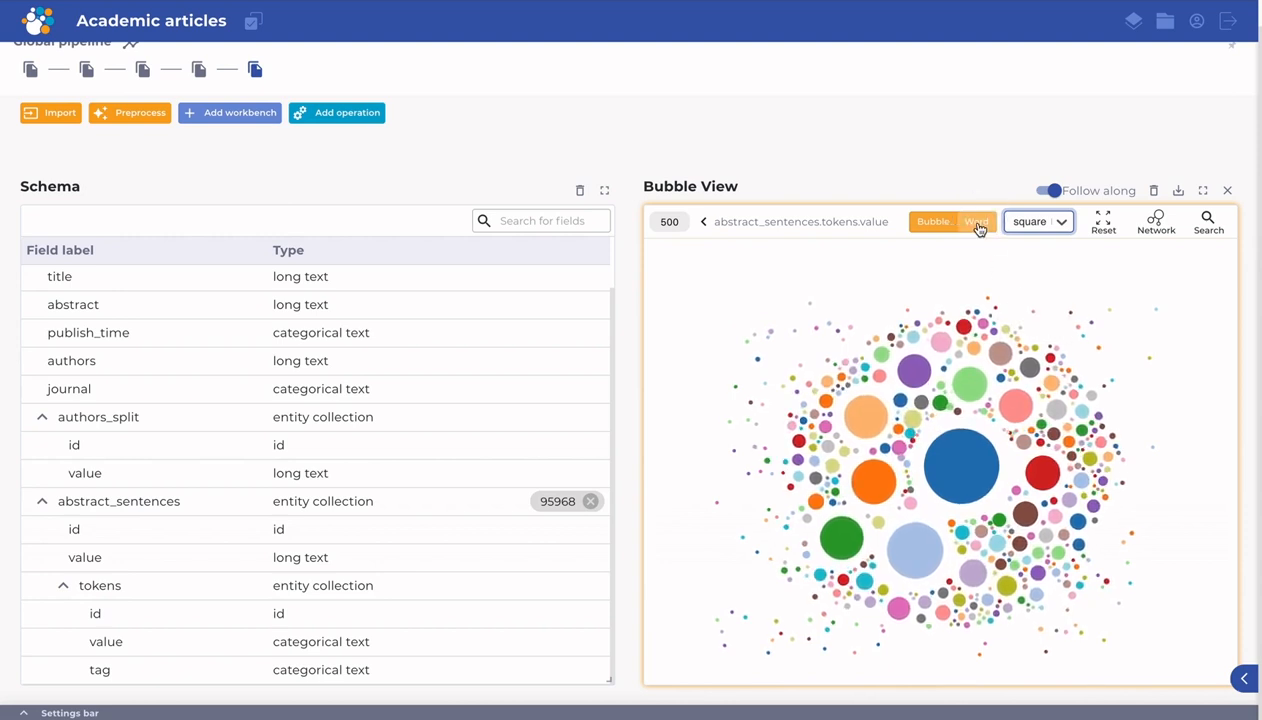
Step: Switch the view from bubbles to a word cloud showing tokens like 'virus' and 'protein'
{"action": "left_click", "coordinate": [976, 222]}
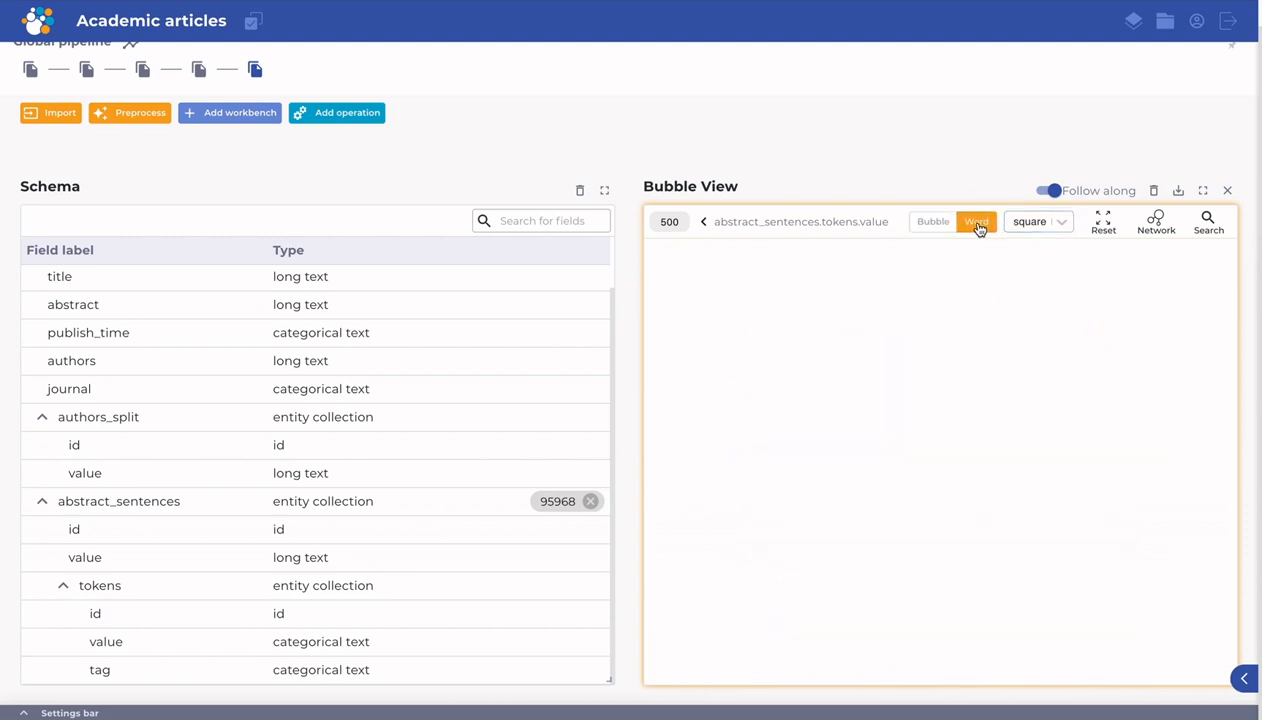
{"action": "left_click", "coordinate": [976, 220]}
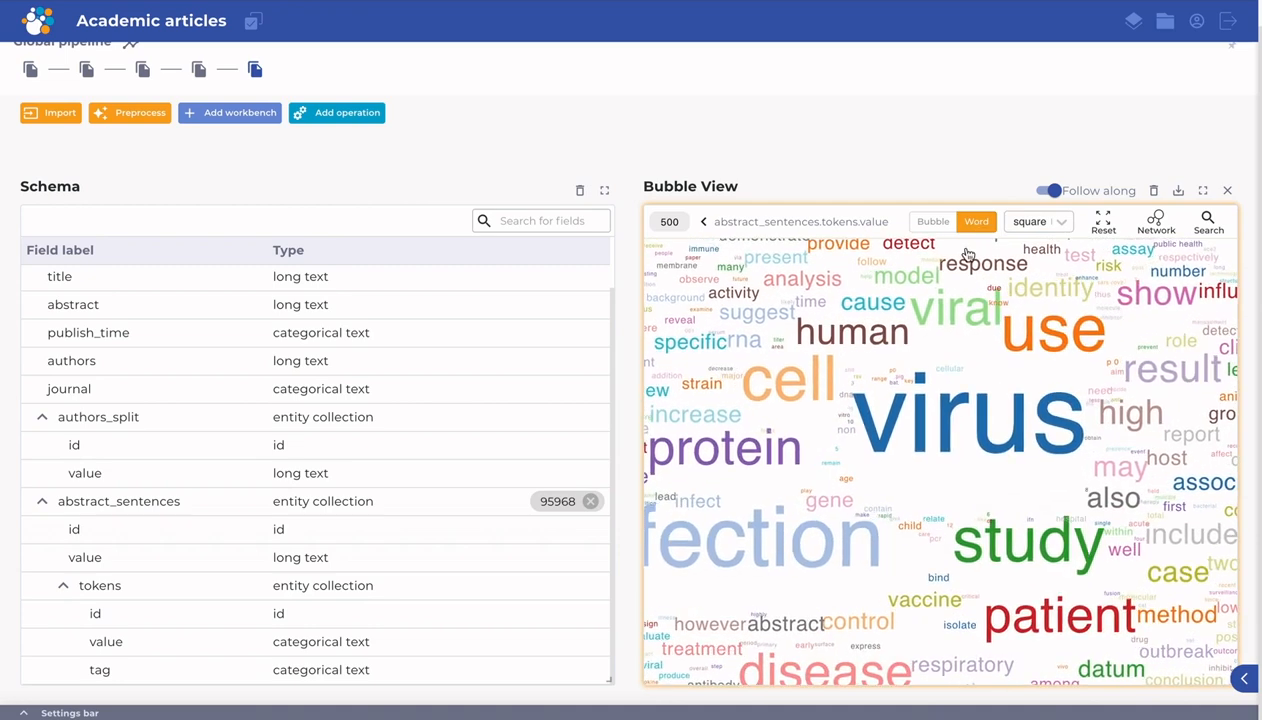